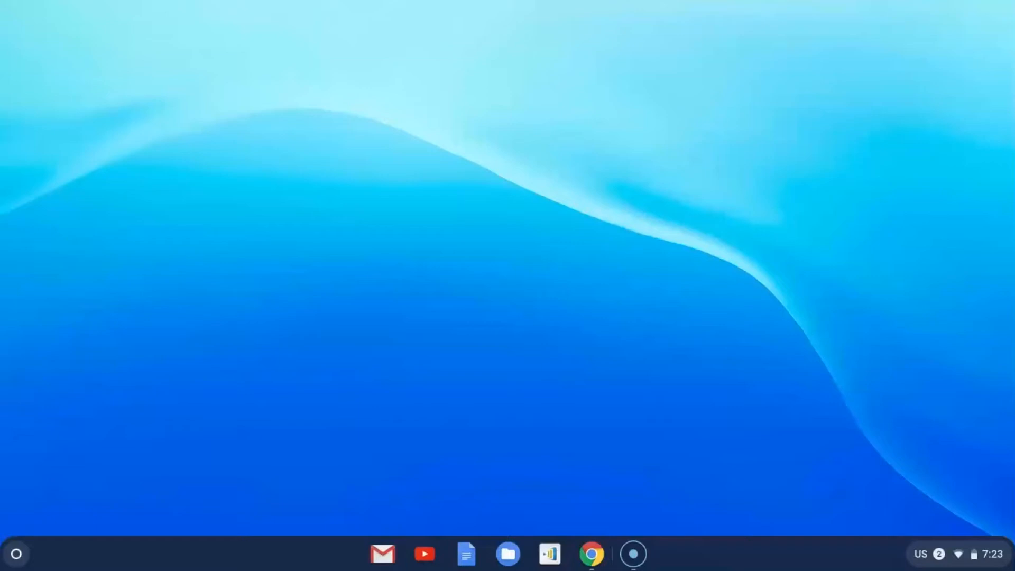
mouse_move(113, 364)
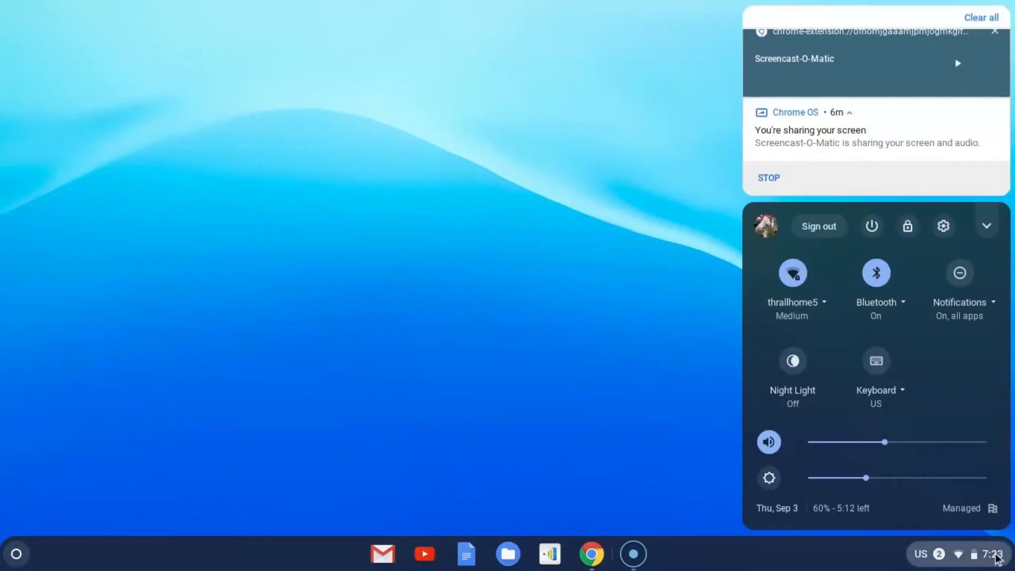
mouse_move(943, 271)
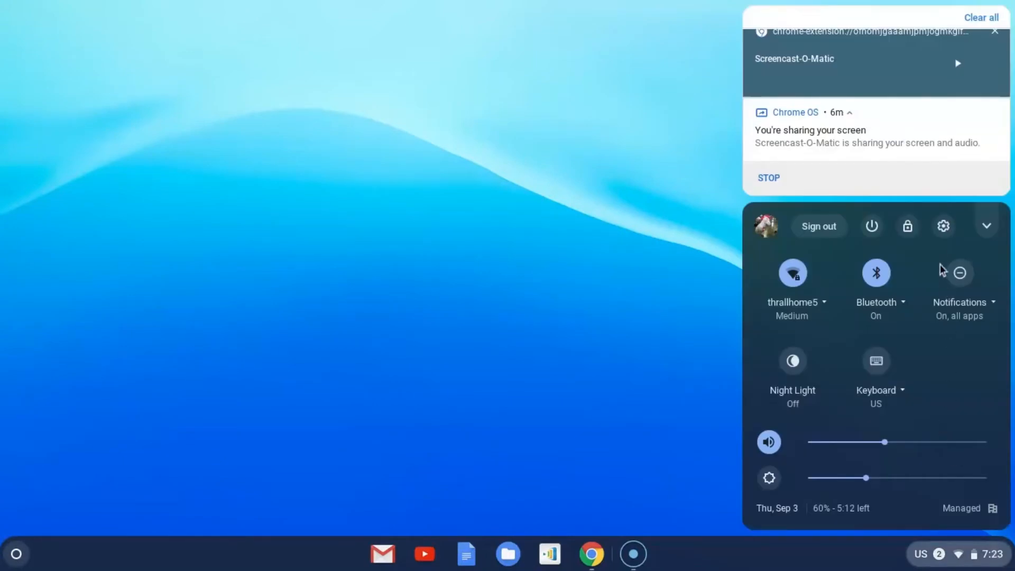
mouse_move(943, 226)
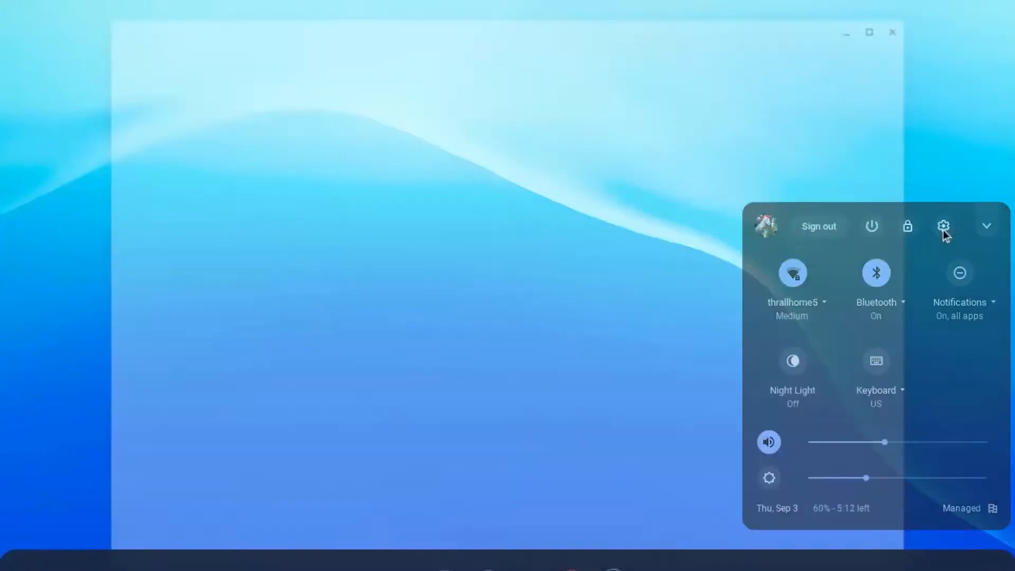
Go to Device settings and open the Displays page with its Night Light options.
click(943, 226)
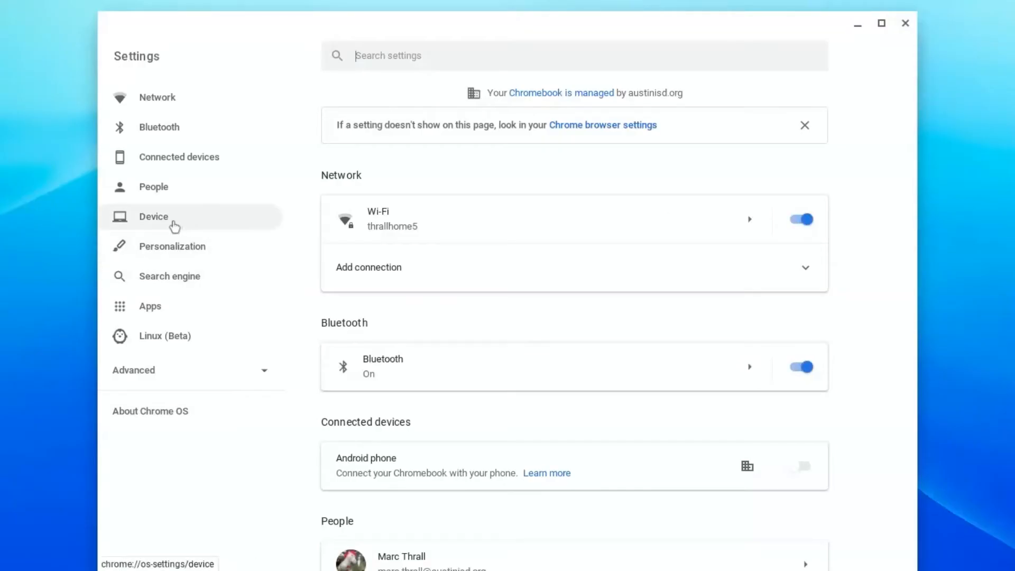
click(153, 216)
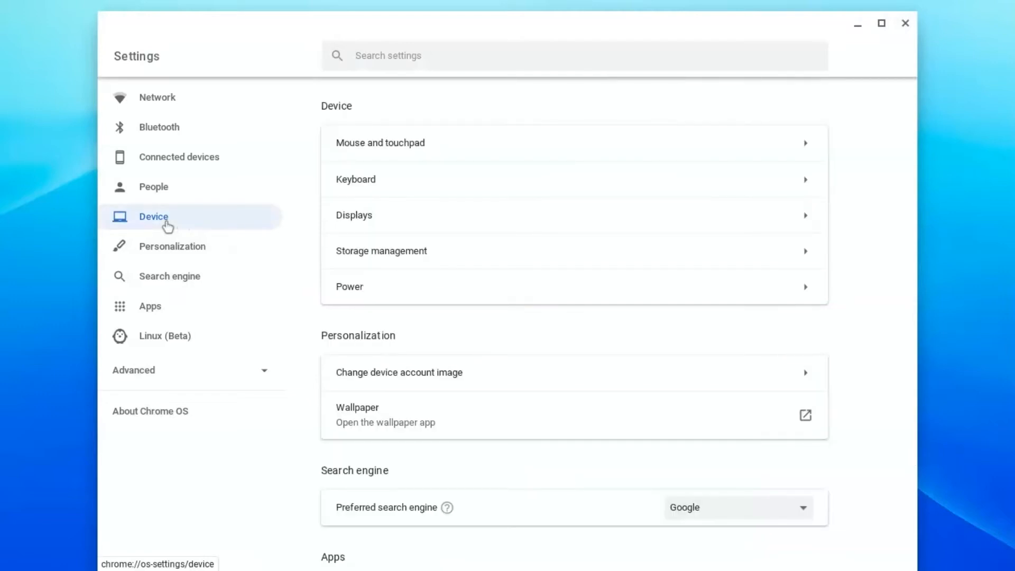
mouse_move(360, 220)
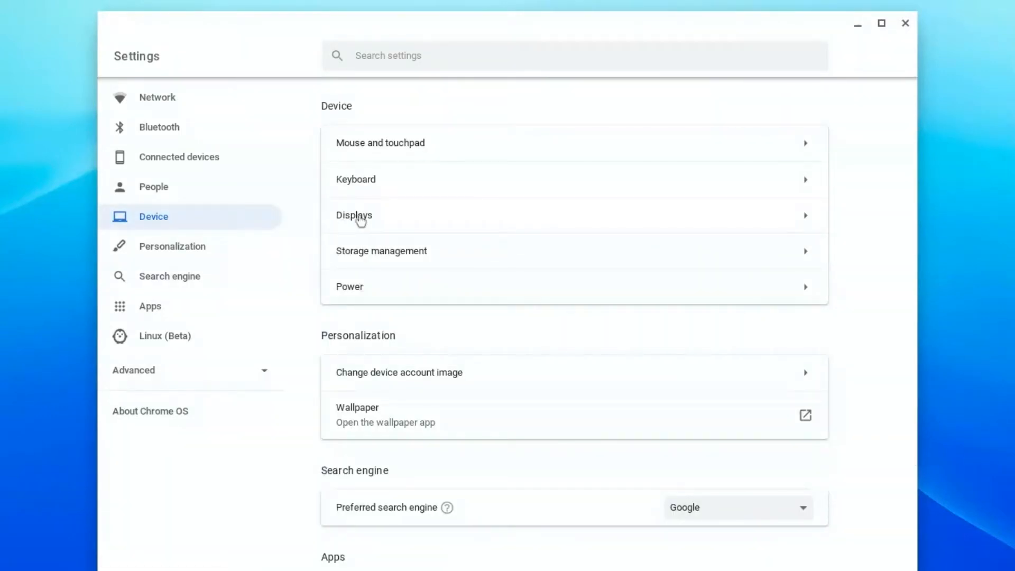
click(354, 215)
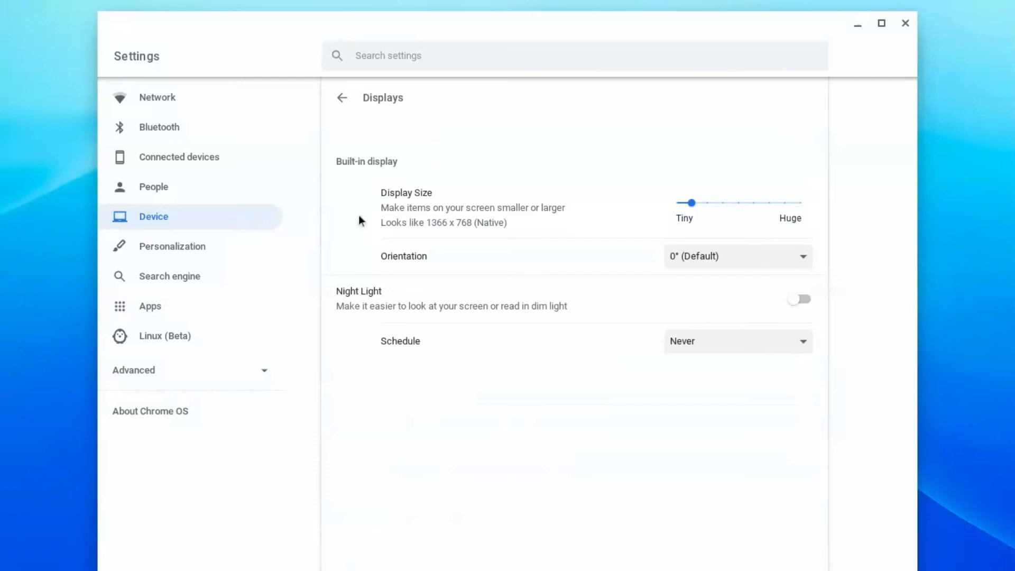
mouse_move(434, 142)
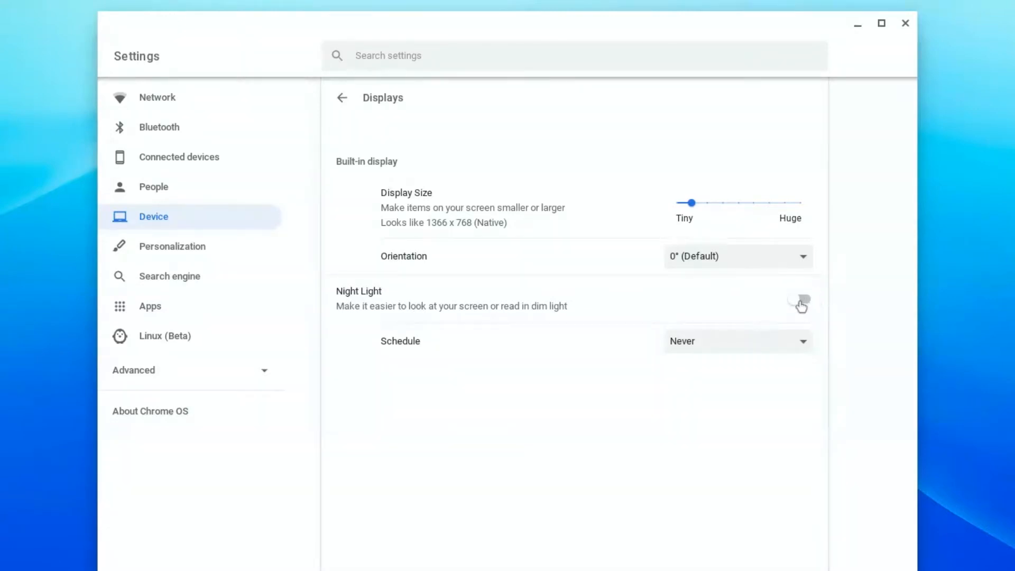
click(798, 301)
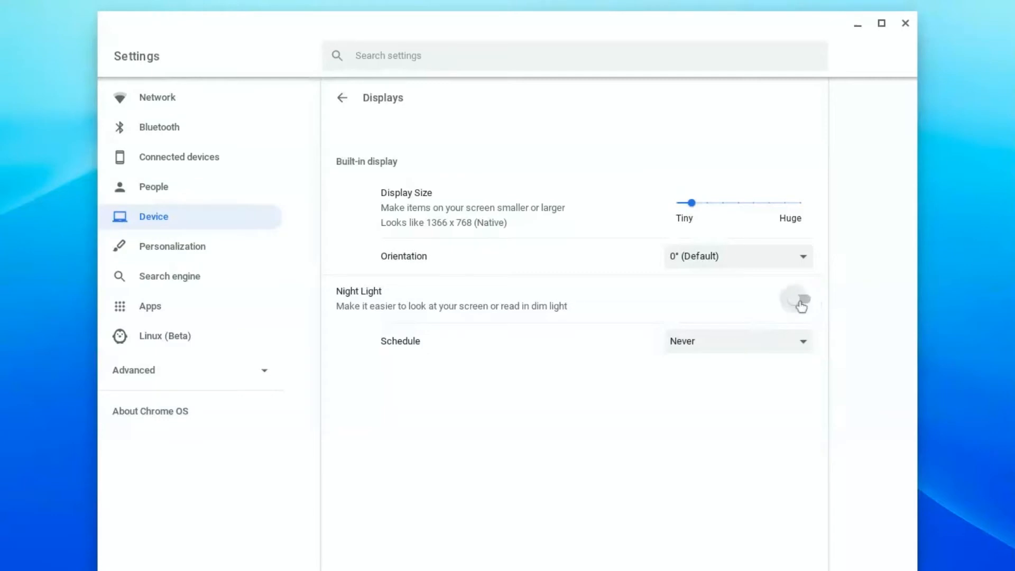
click(800, 299)
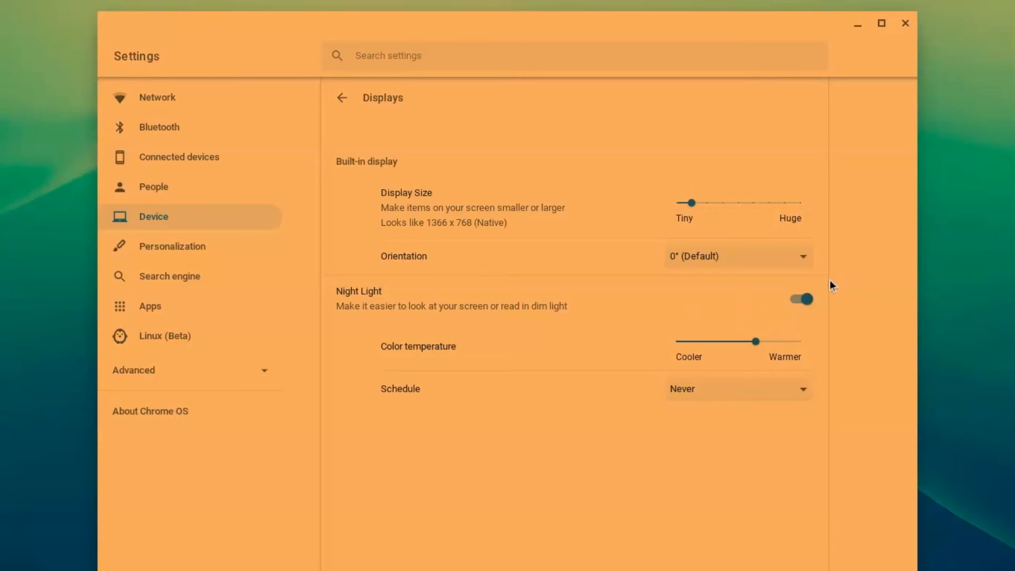
click(800, 299)
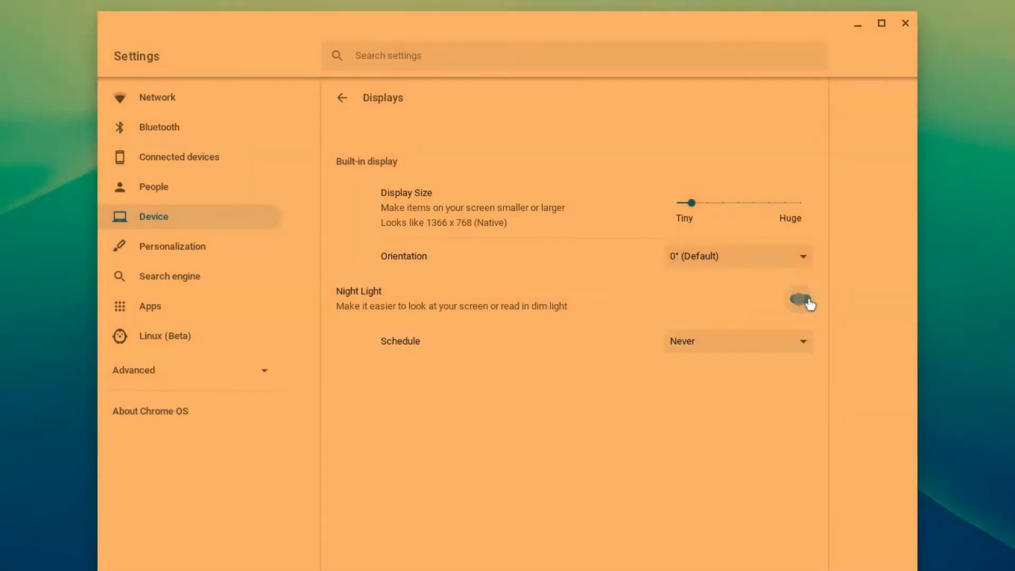
Switch the Night Light schedule from Sunset to Sunrise to Custom, starting at 6:00 PM.
click(798, 299)
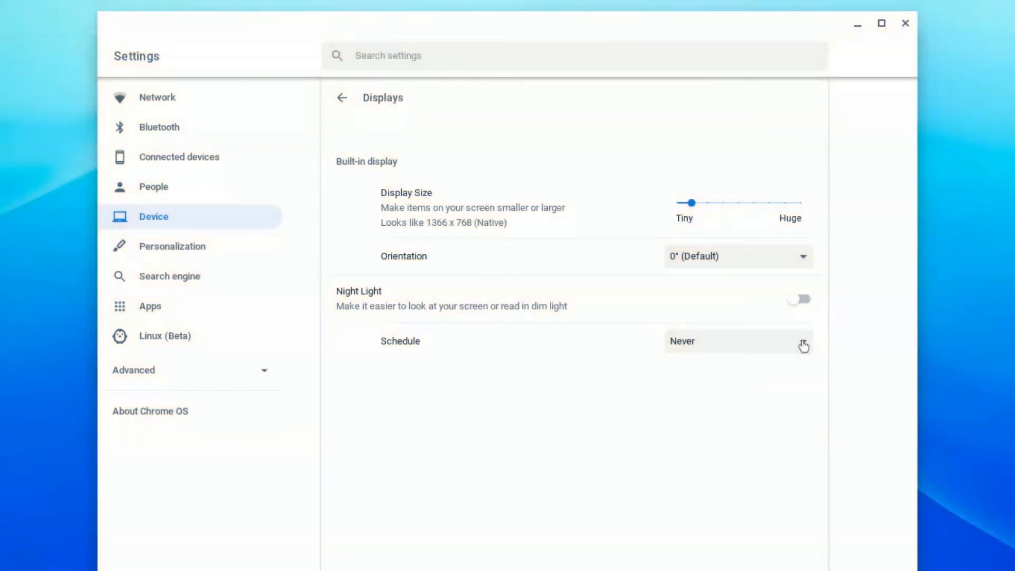
click(737, 341)
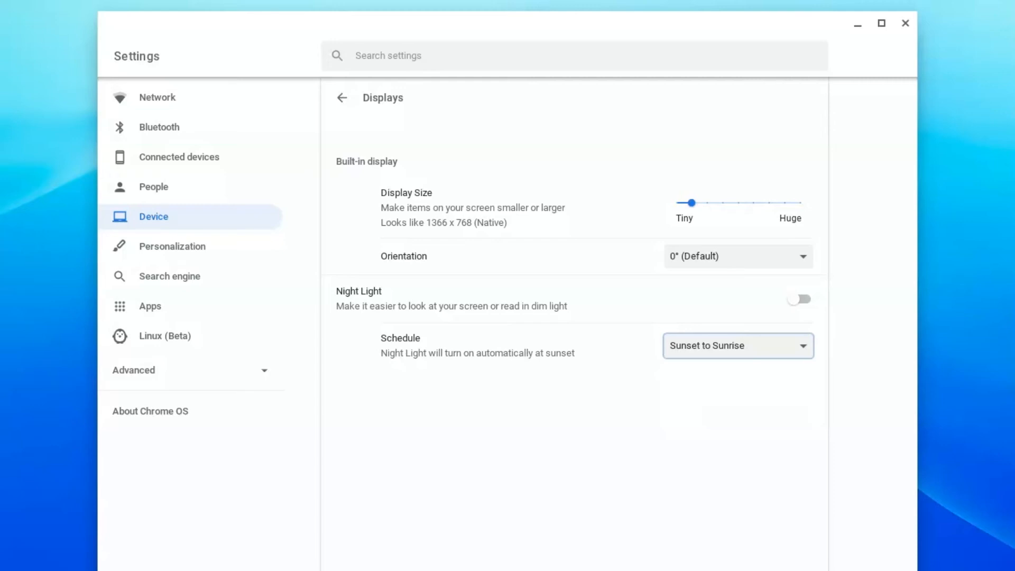
click(736, 345)
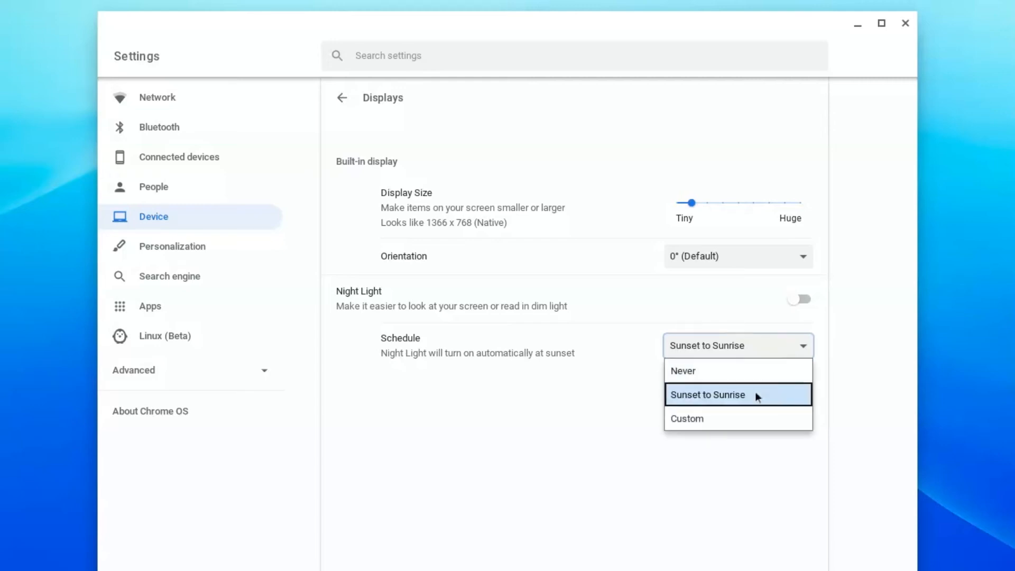
click(686, 418)
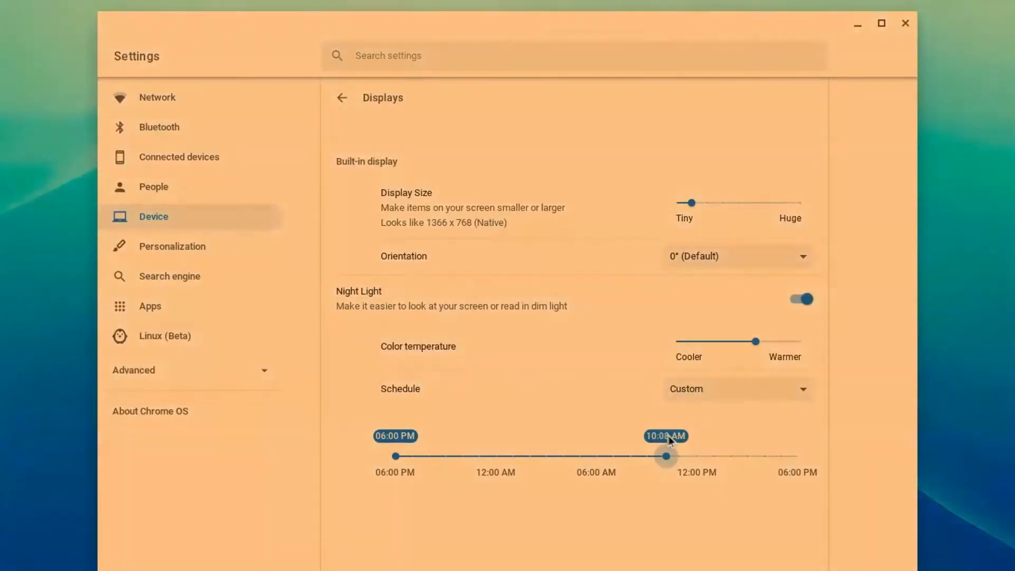
Drag the custom schedule's end handle back to 9:01 AM.
drag(667, 455, 645, 456)
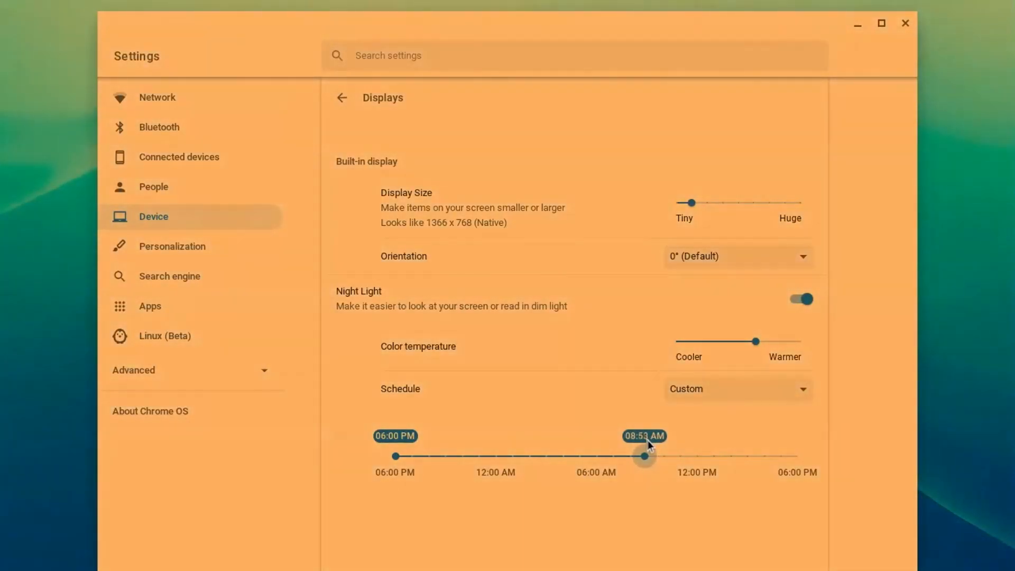
drag(643, 456, 646, 456)
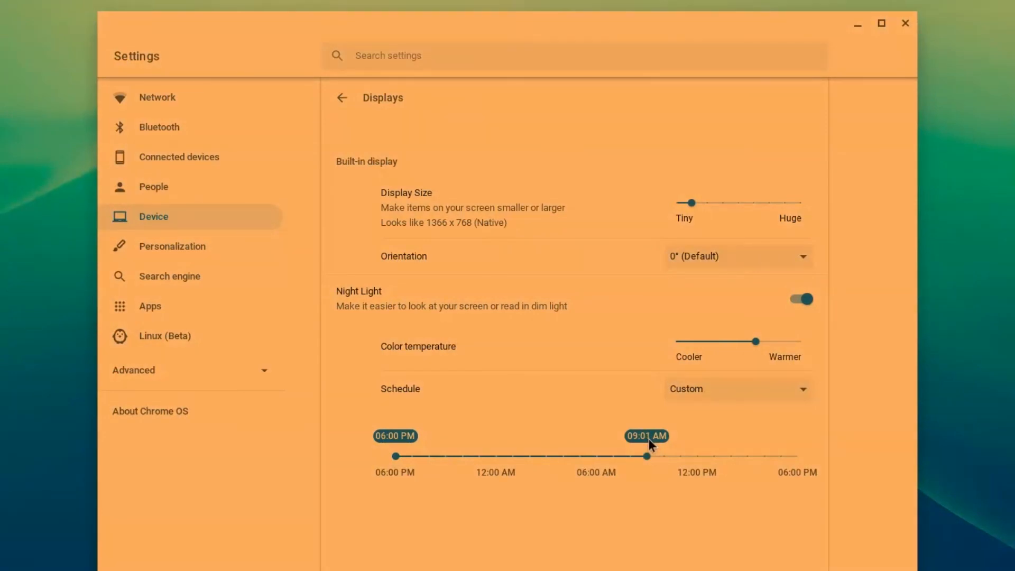
mouse_move(784, 403)
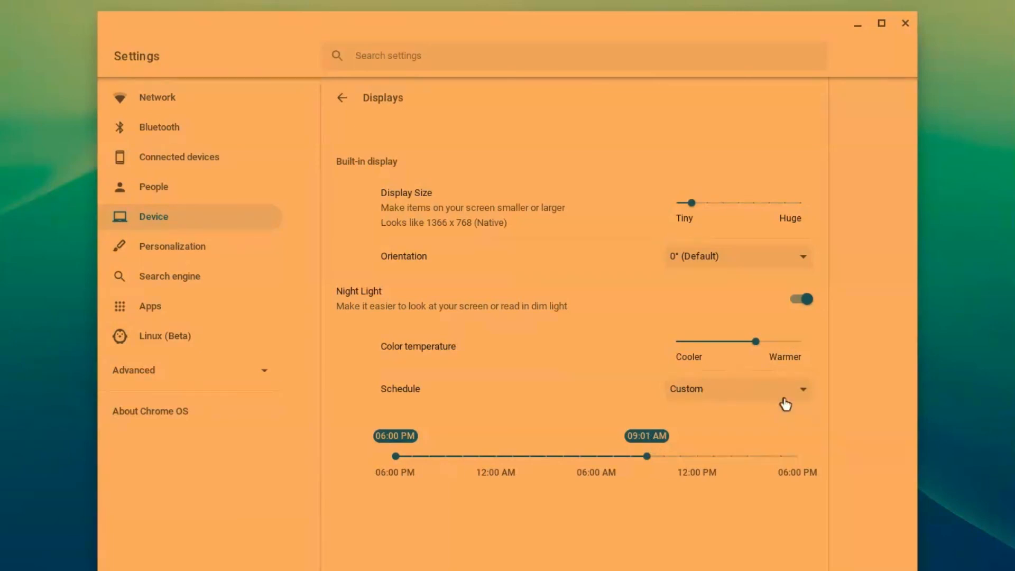
Change the Night Light schedule dropdown to Never, keeping Night Light on.
click(738, 388)
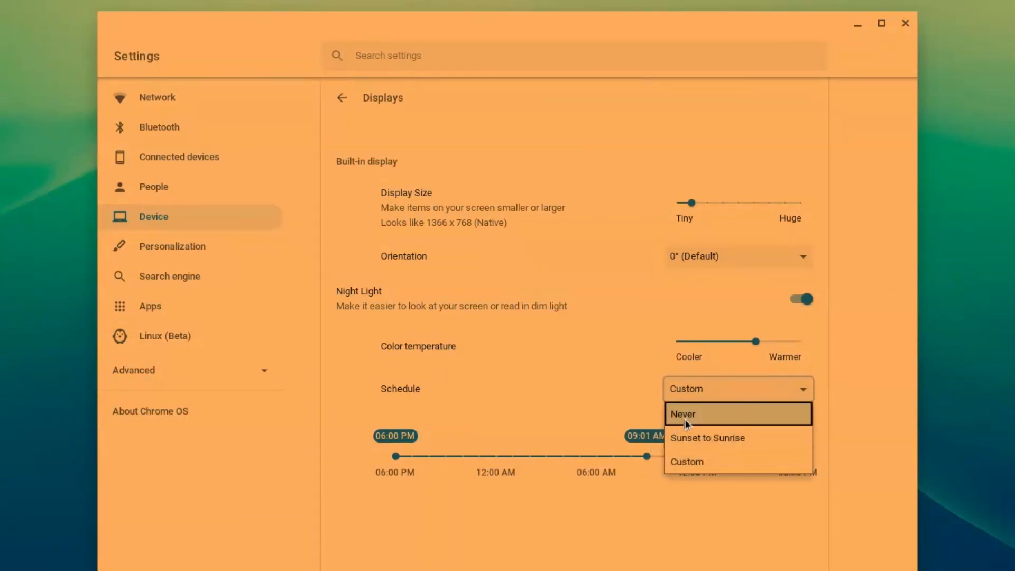
click(681, 413)
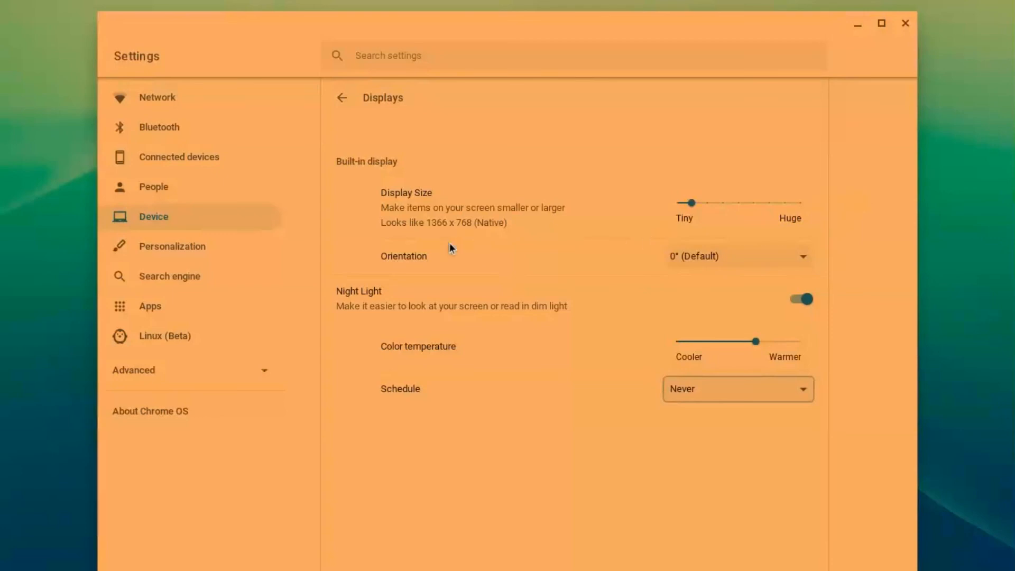
mouse_move(461, 321)
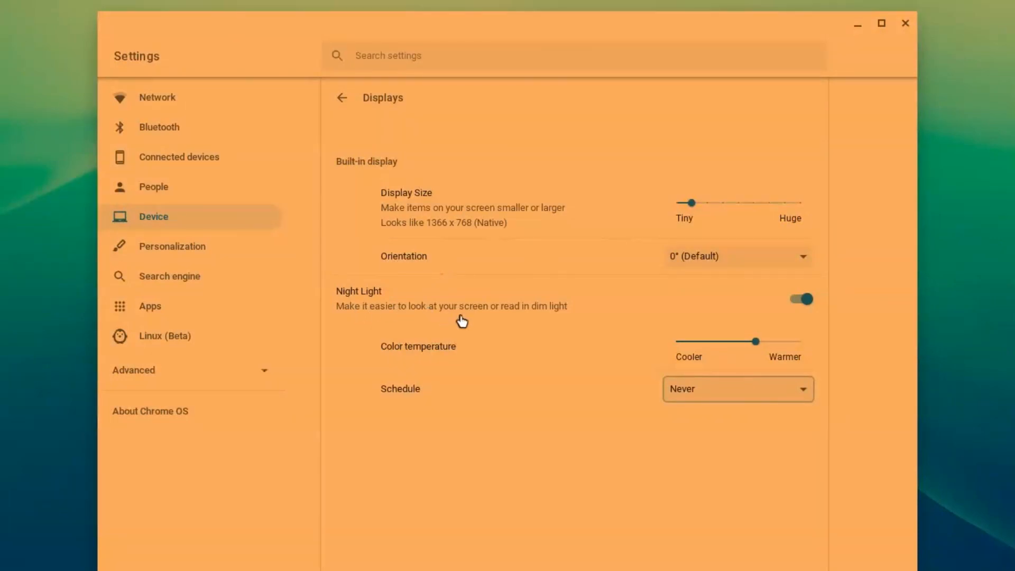
mouse_move(892, 26)
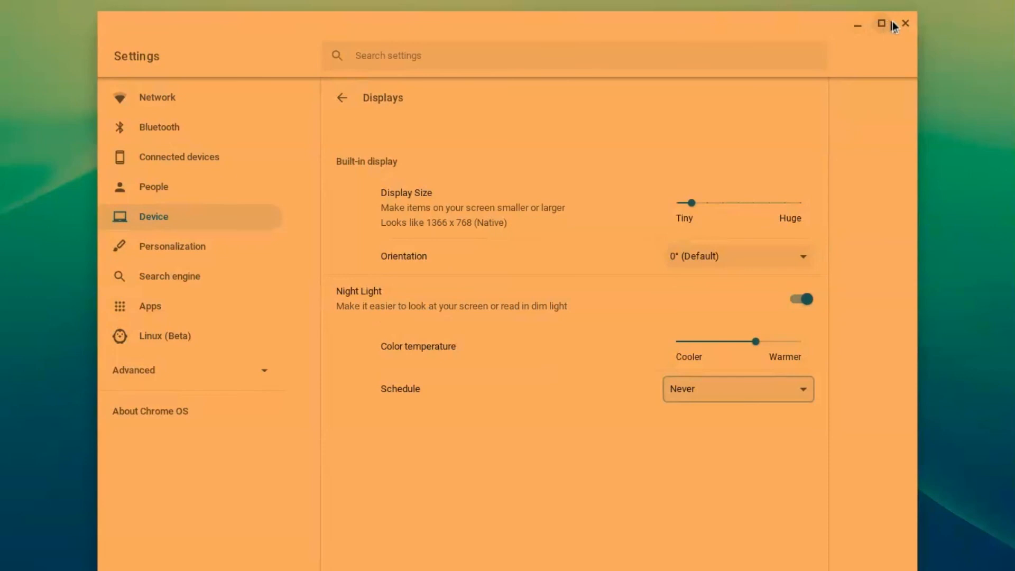